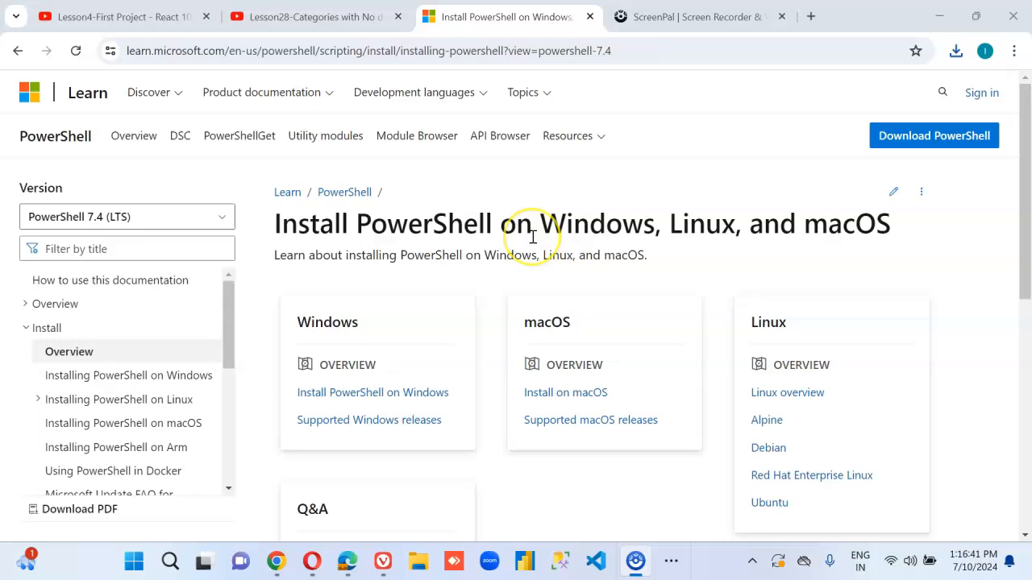
mouse_move(71, 352)
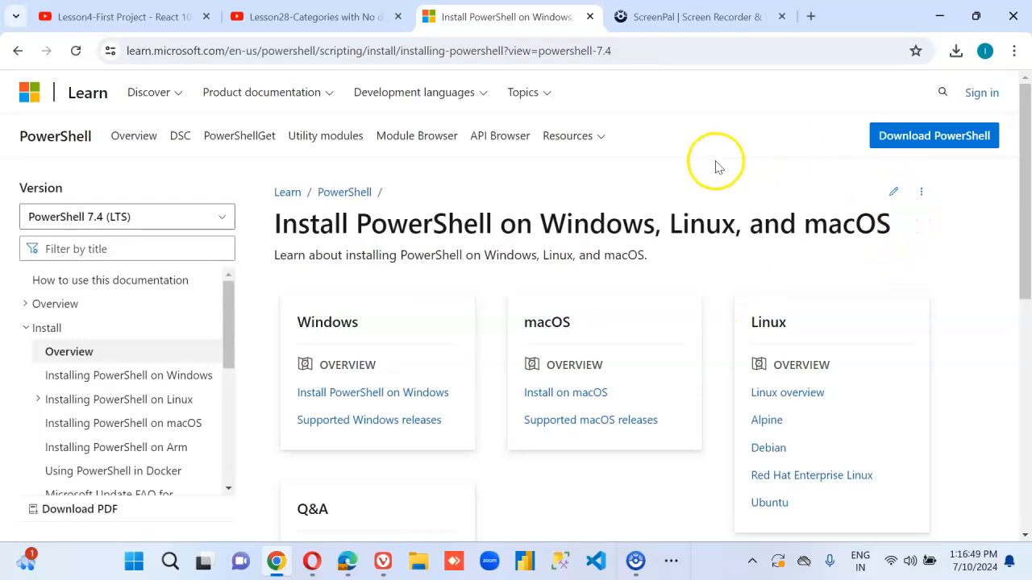
mouse_move(732, 251)
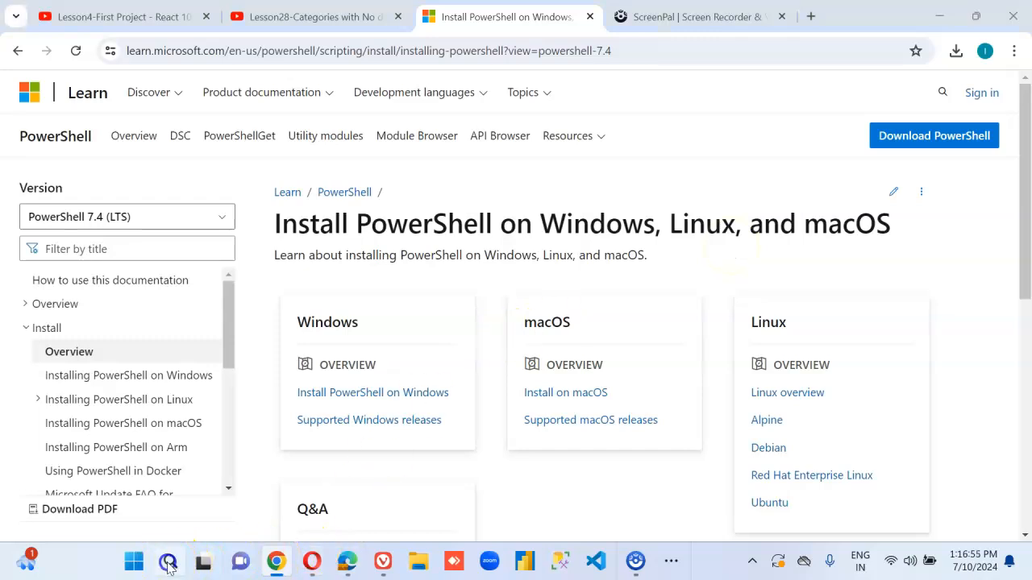
Search the Start menu for 'Power She' and launch Windows PowerShell (x86)
click(168, 561)
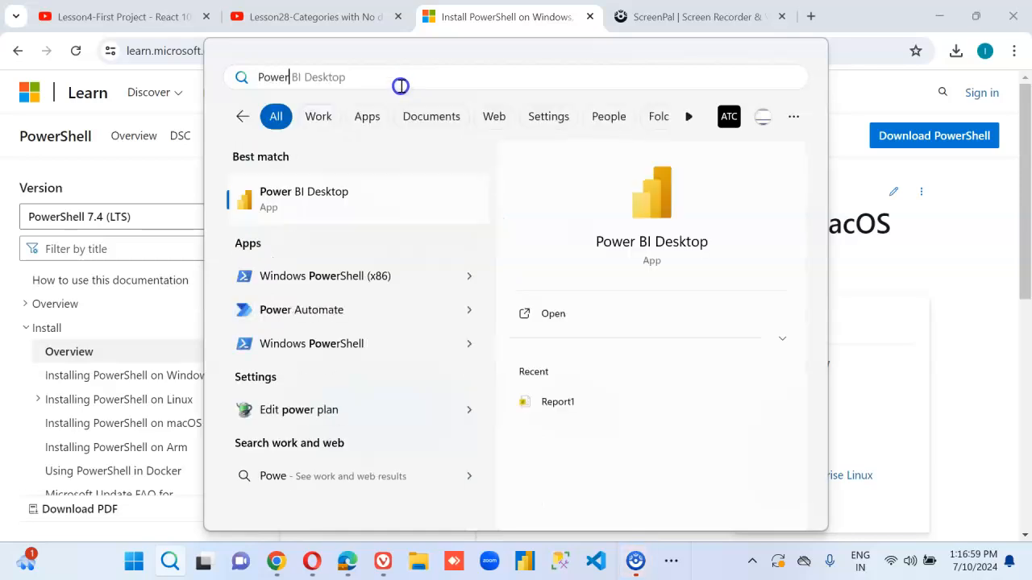
text(Power She)
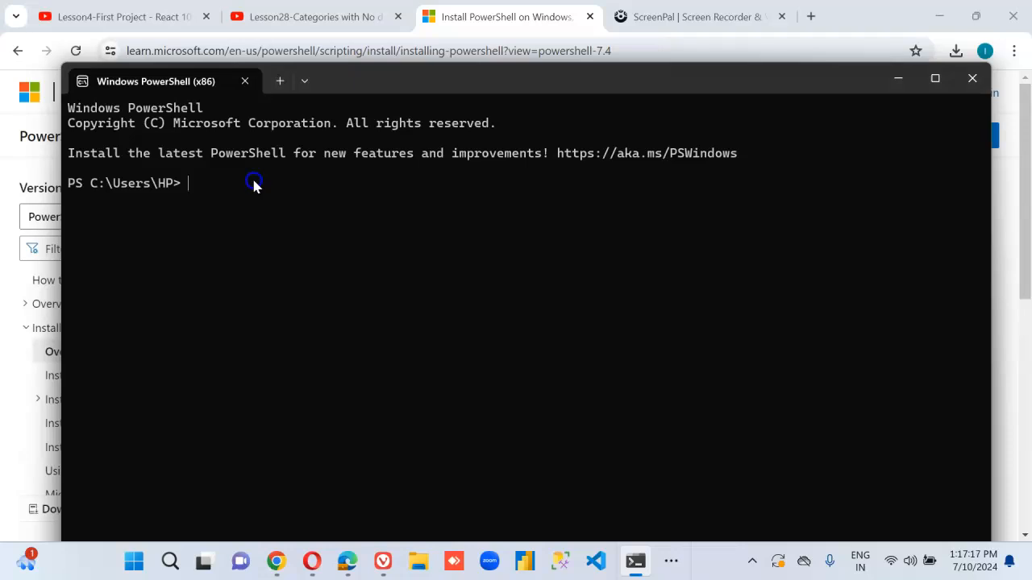
Run Write-Host "Hi from intekhab" so the console echoes the greeting, correcting a mistyped 'hi From'
text(Write)
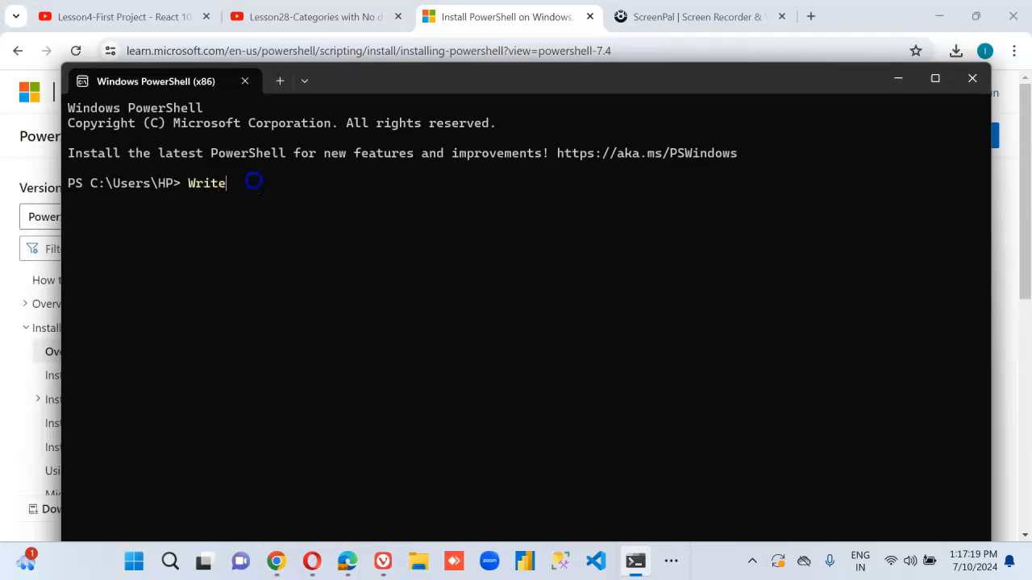
text(-)
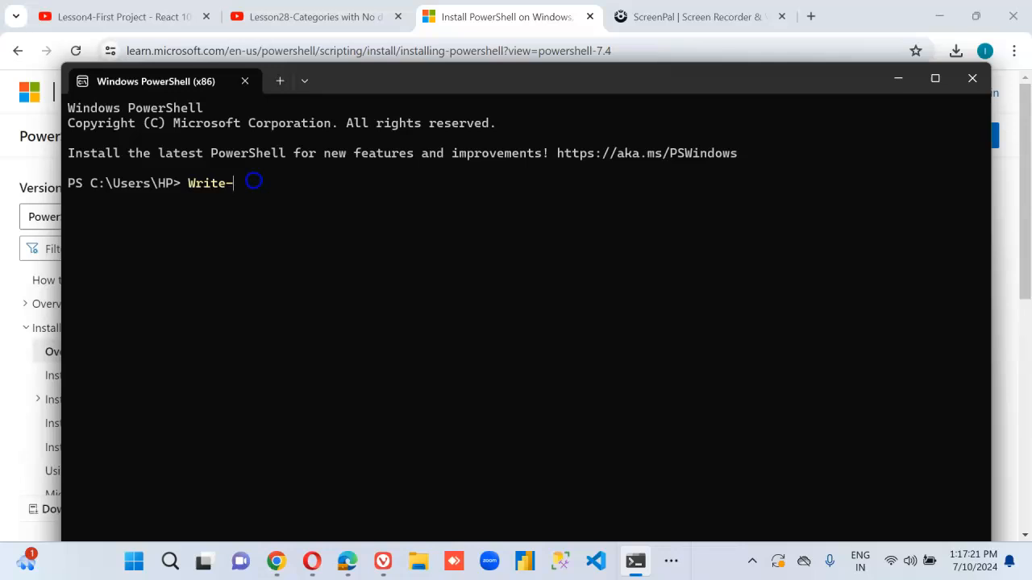
text(Host ")
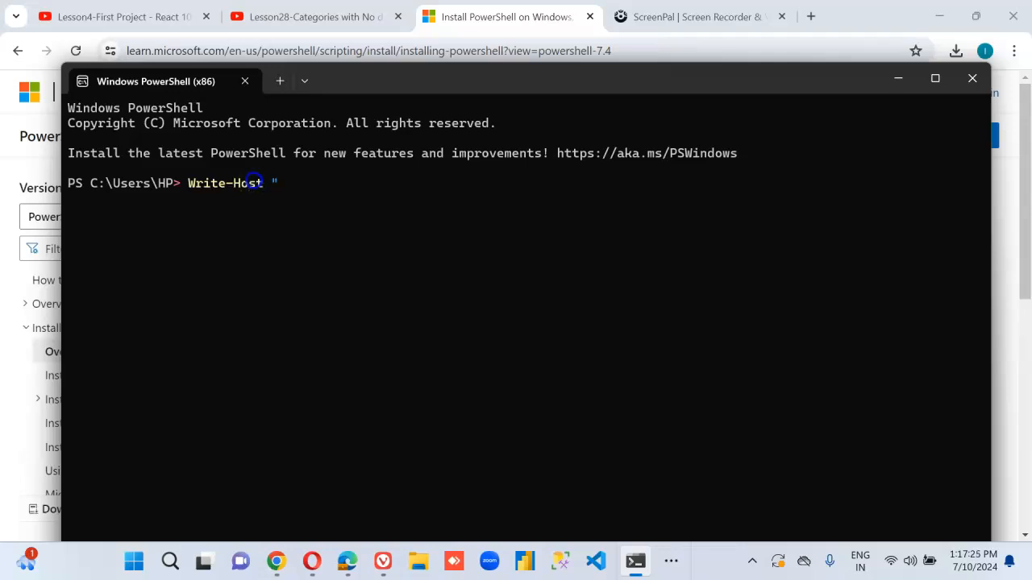
text(hi From)
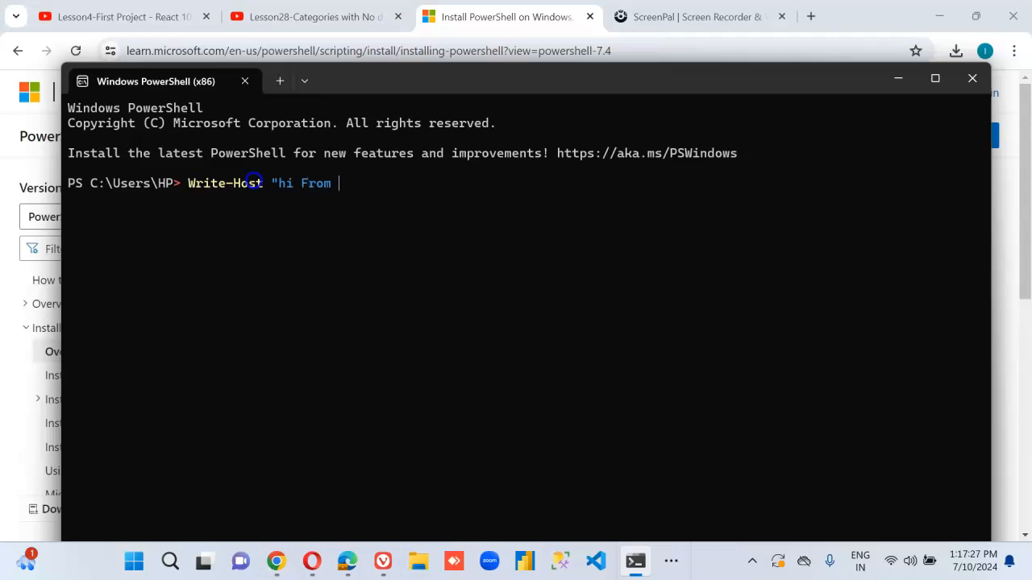
key(BackSpace)
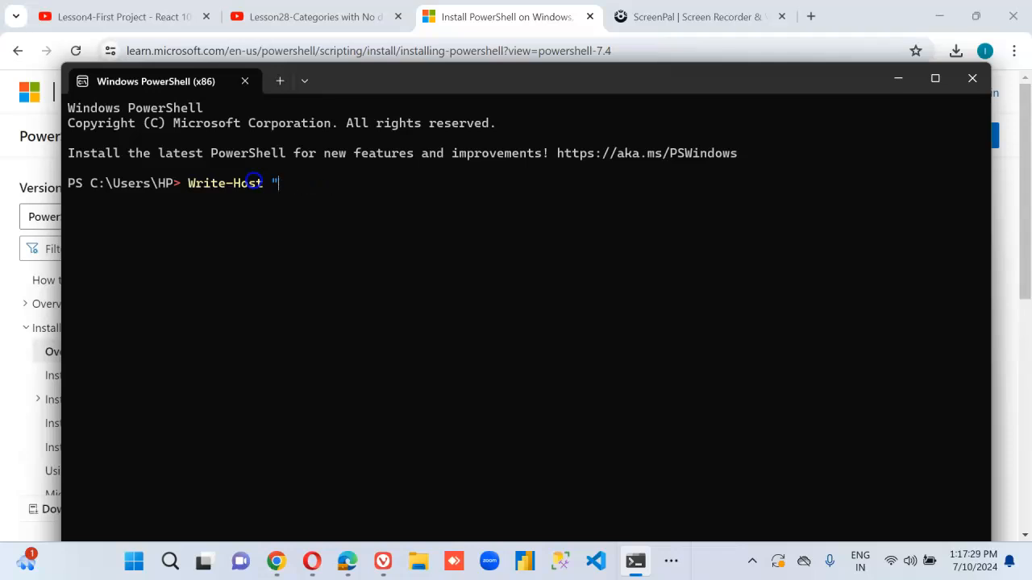
text(Hi)
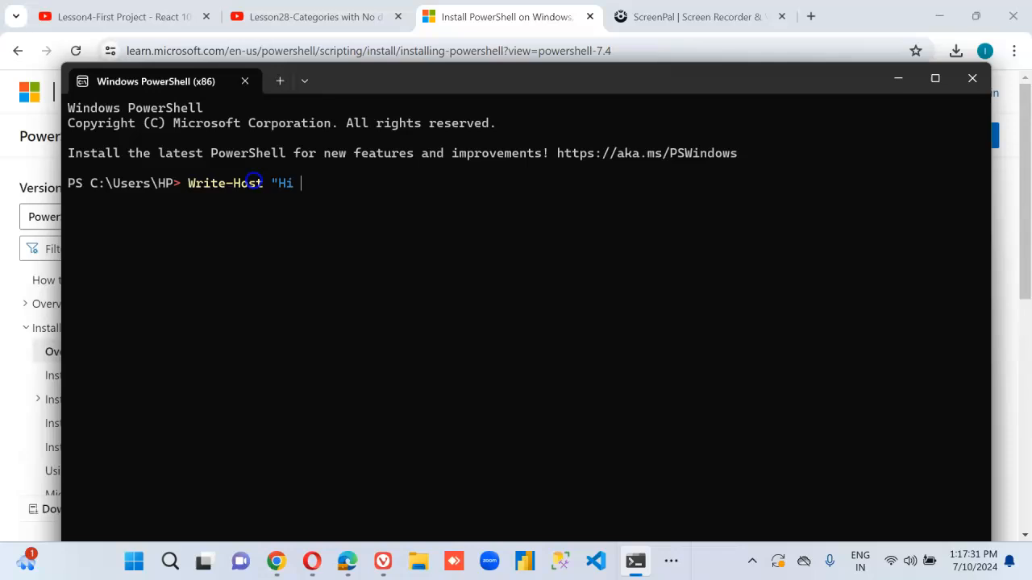
text(fr)
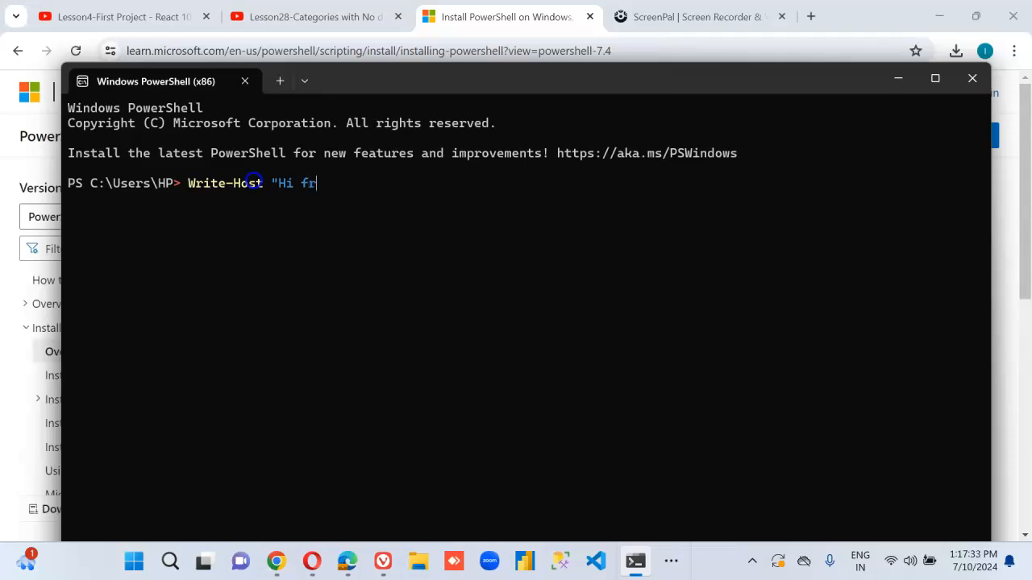
text(om int)
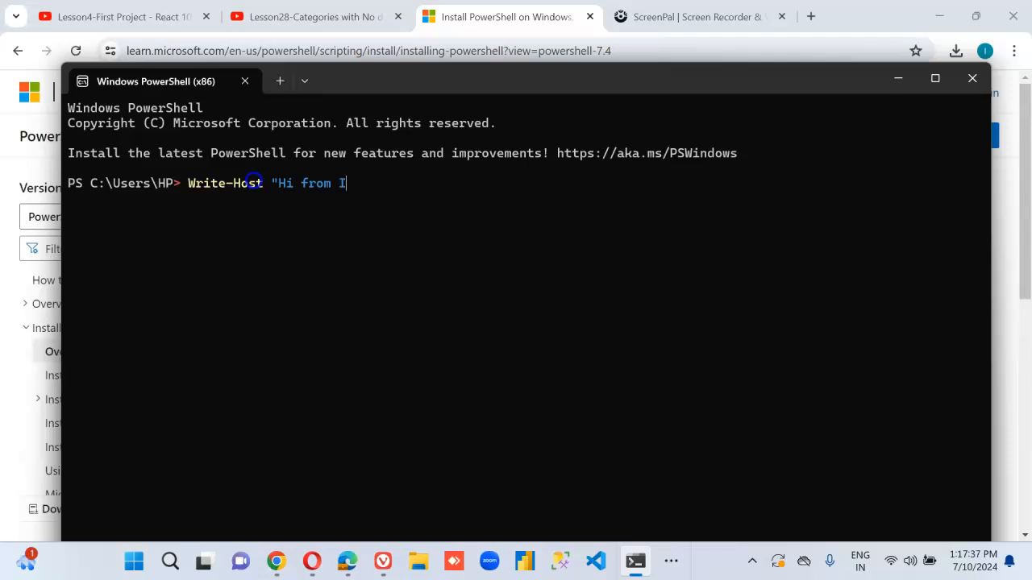
text(ntekh)
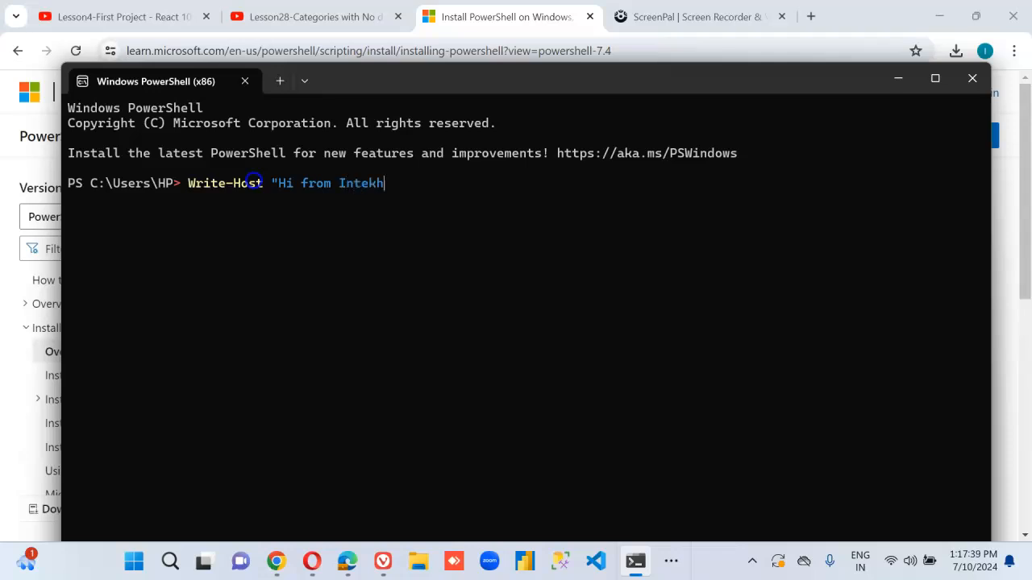
text(ab")
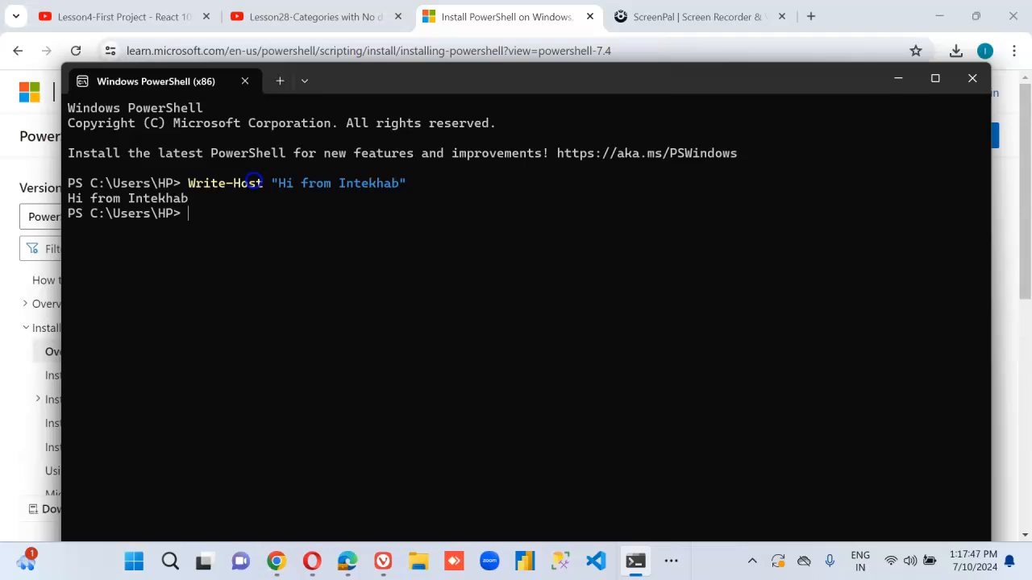
Run Write-Host Hi from Intekhab and some more without quotes to print the longer line
text(Wr)
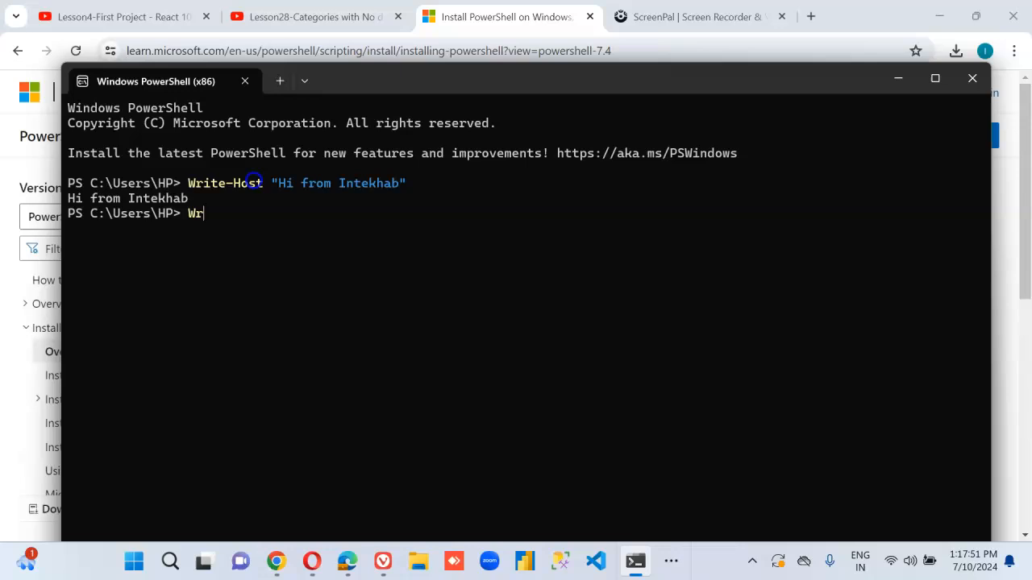
text(ite-)
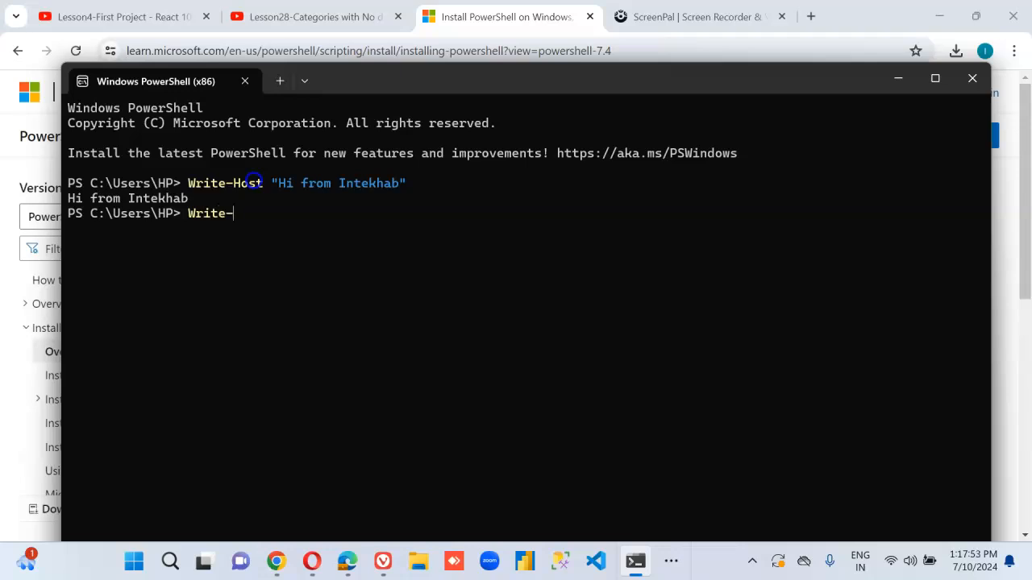
text(Ho)
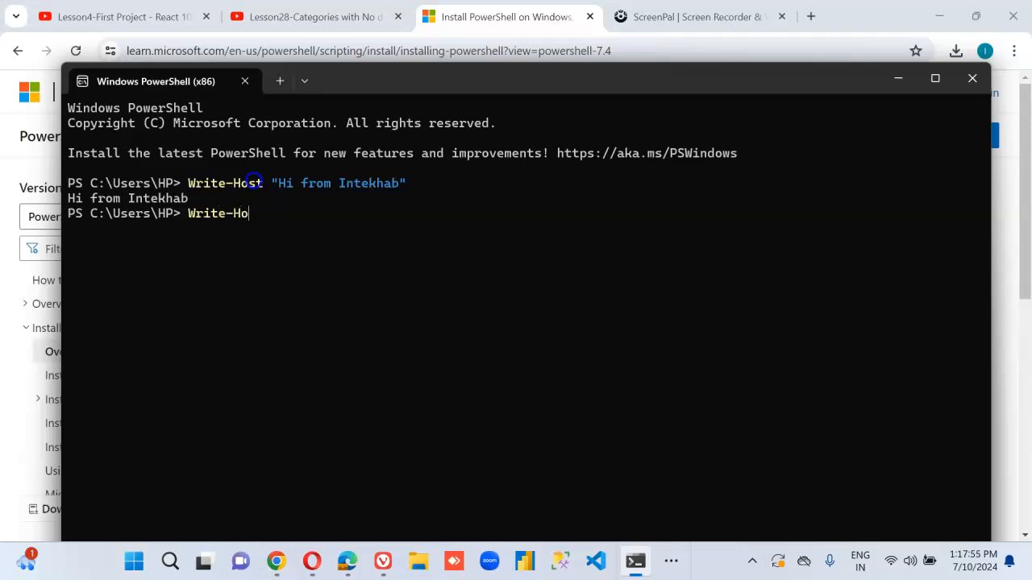
text(st)
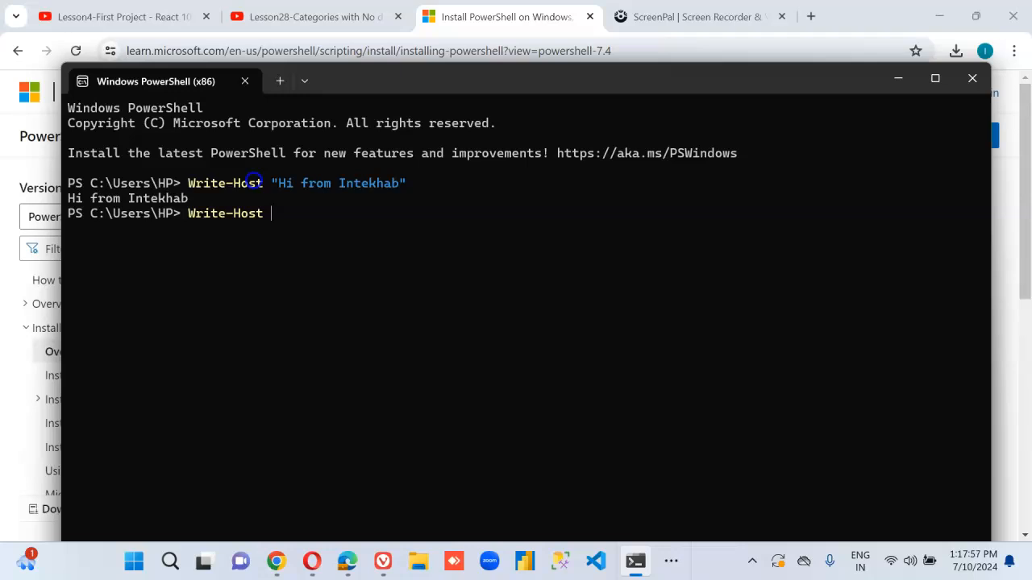
text(Hi from)
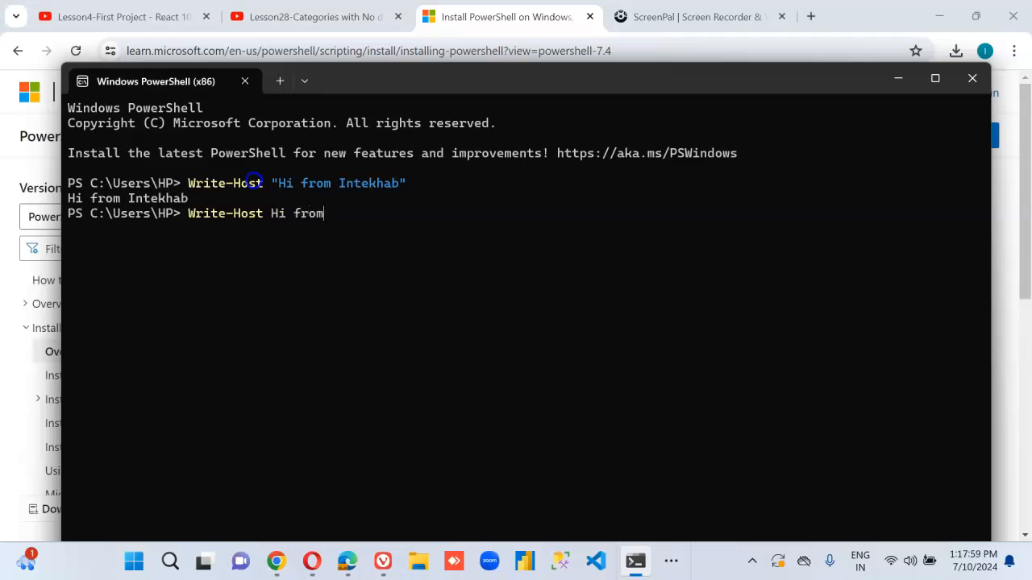
text(Intek)
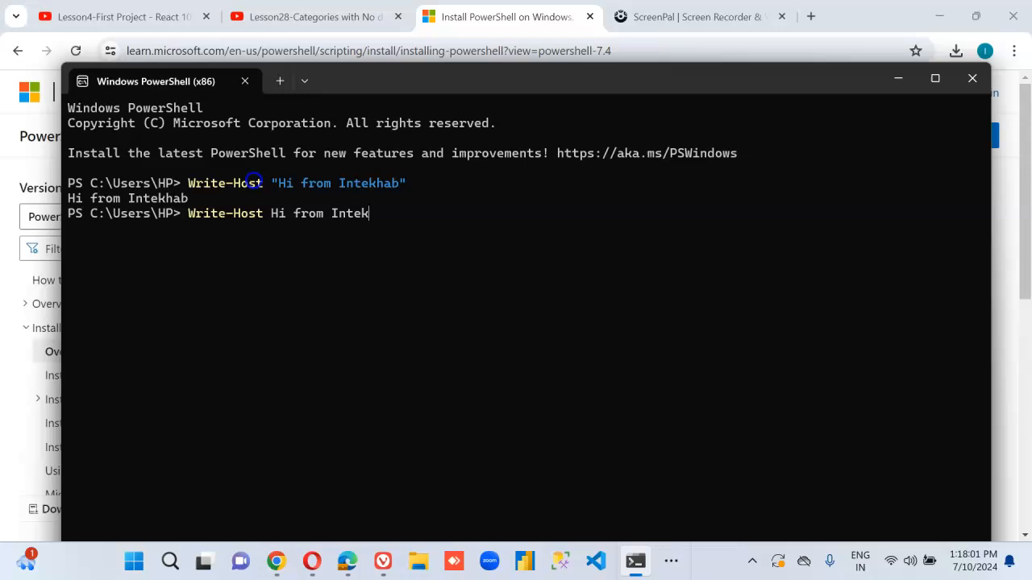
text(hab)
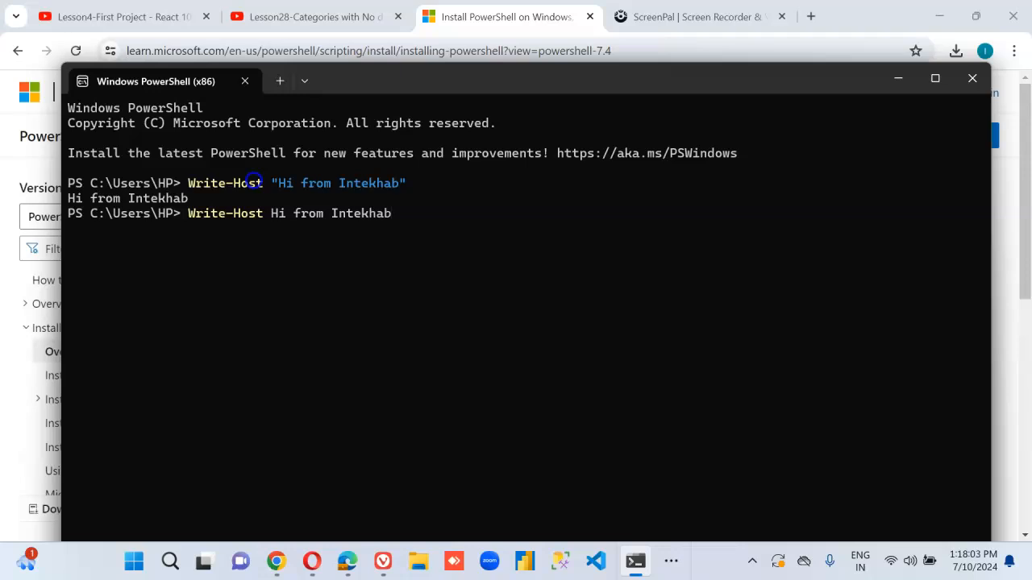
text(and some)
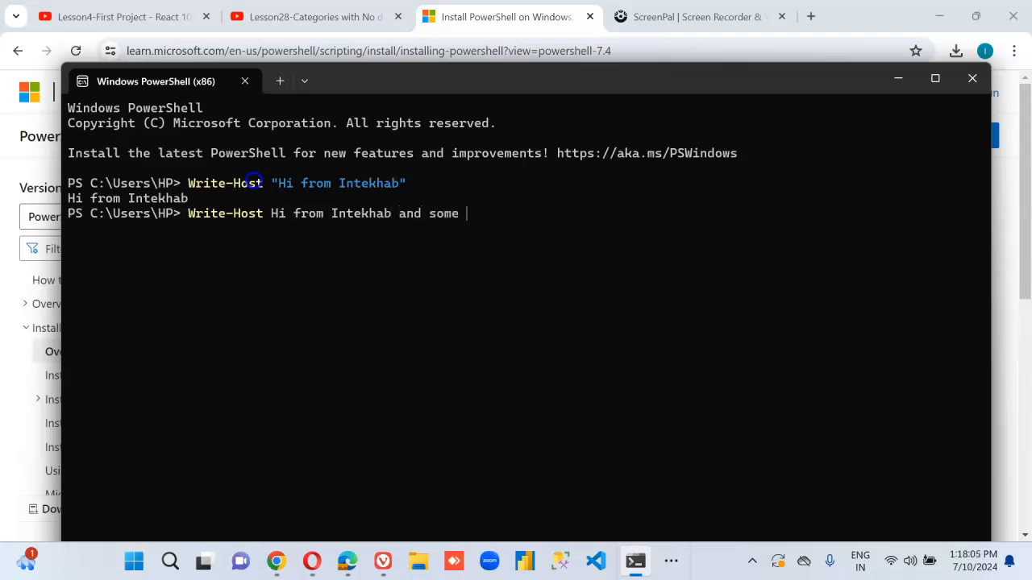
text(more)
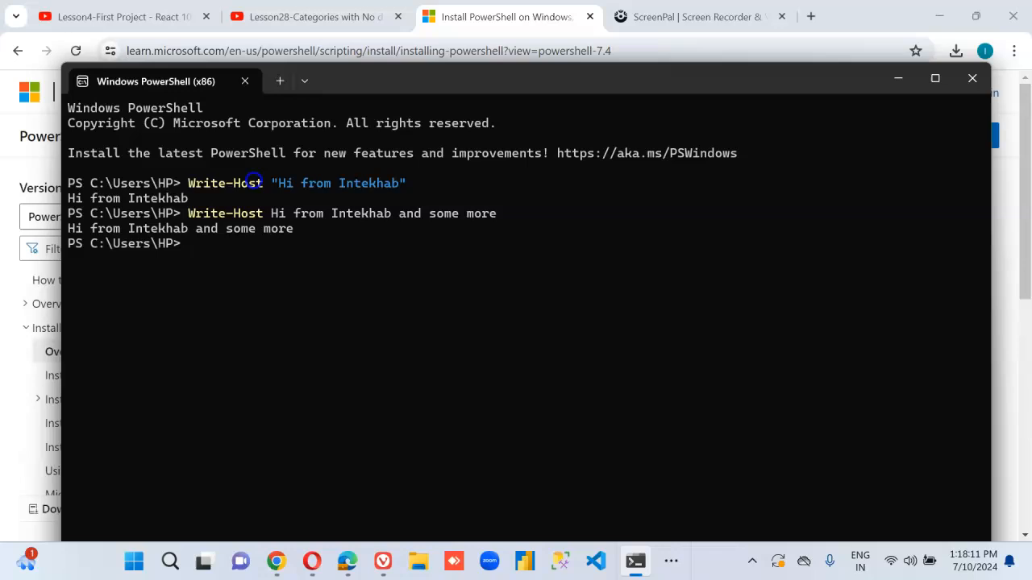
Recall the unquoted Write-Host command and begin adding a quote to it
text(Write-Host Hi from Intekhab and some more)
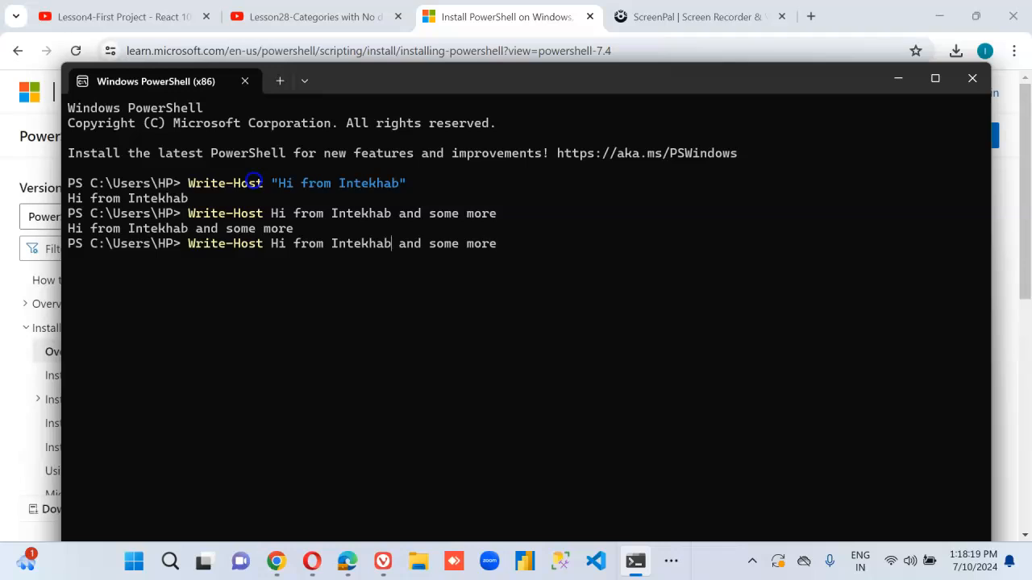
text(")
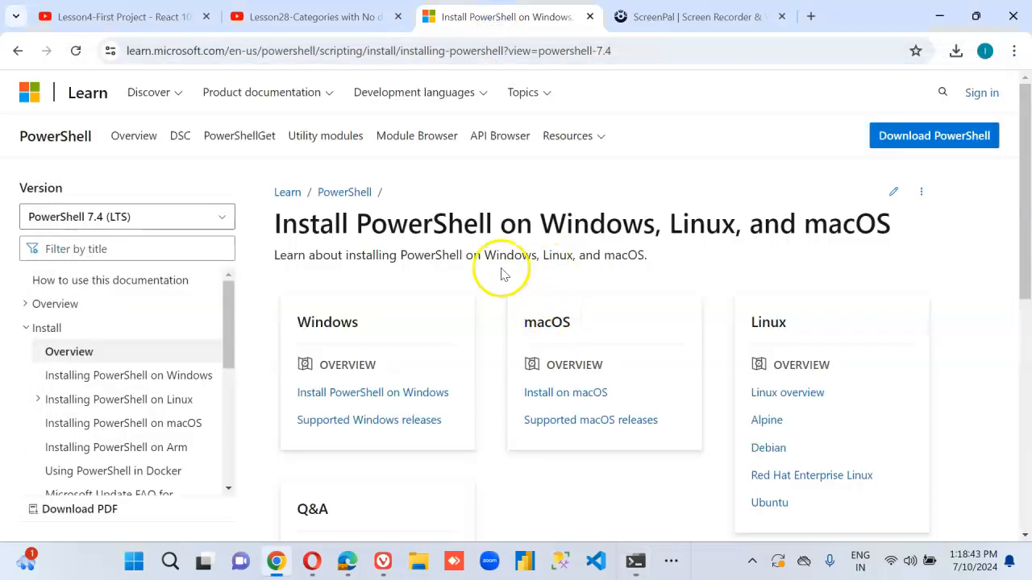
mouse_move(361, 399)
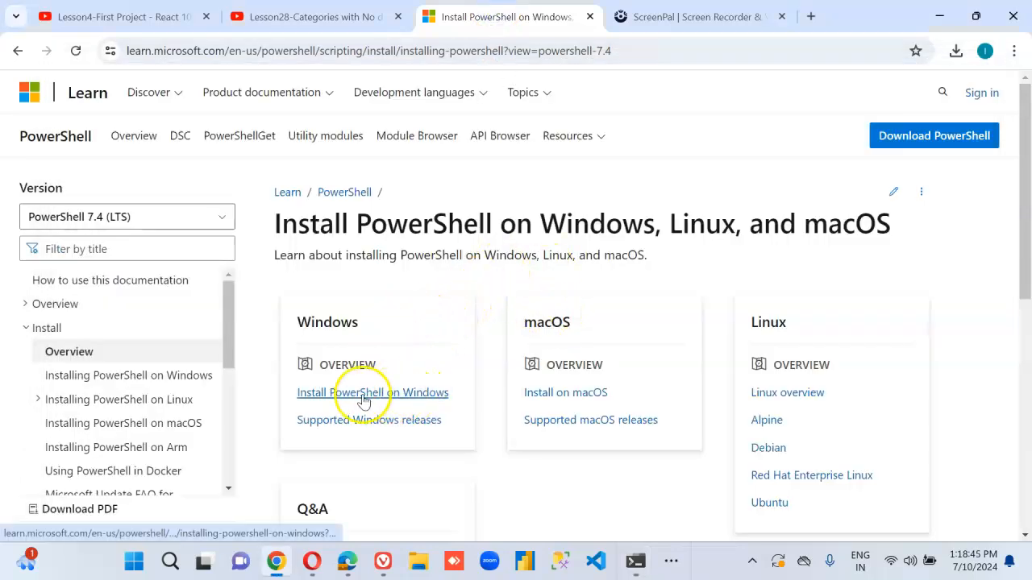
Go to the Installing PowerShell on Windows article's ZIP package section and highlight PowerShell-7.4.3-win-x64.zip
click(366, 393)
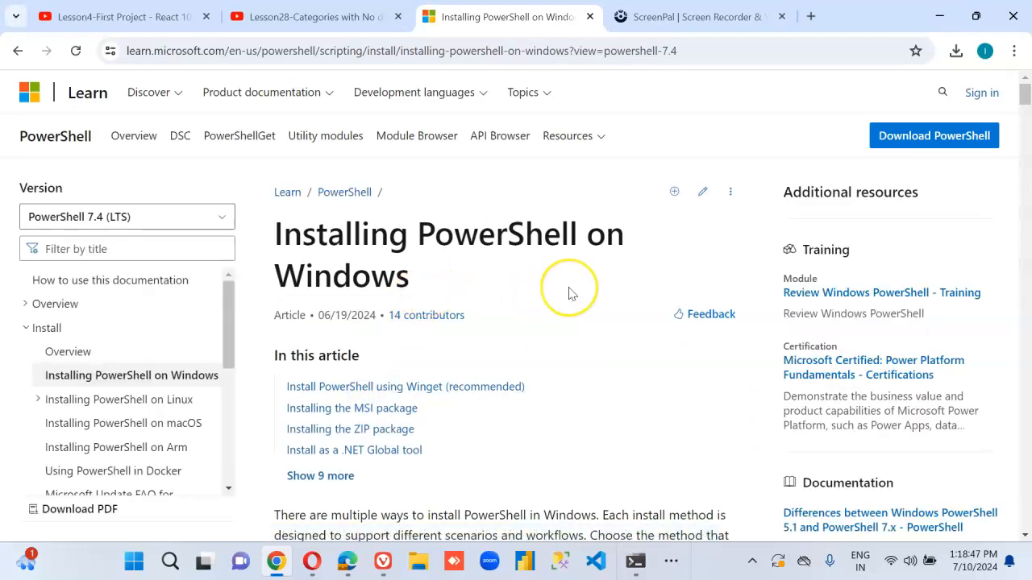
scroll(down, 3)
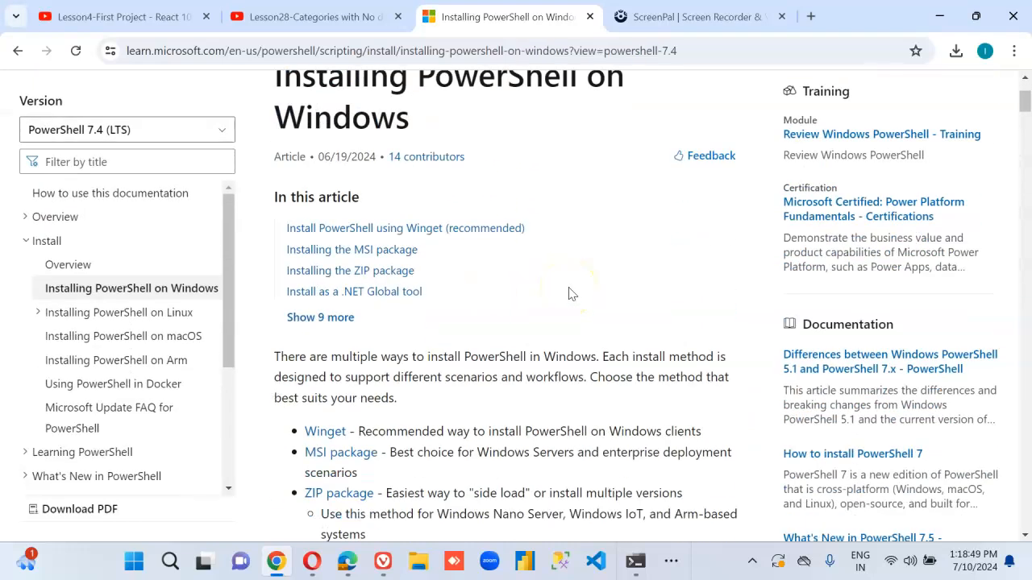
mouse_move(374, 276)
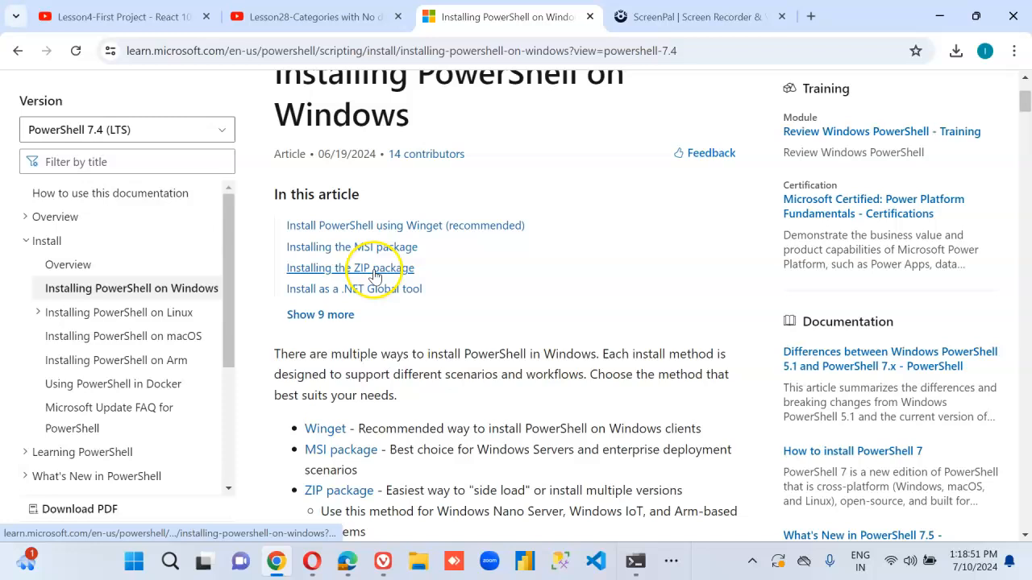
click(345, 268)
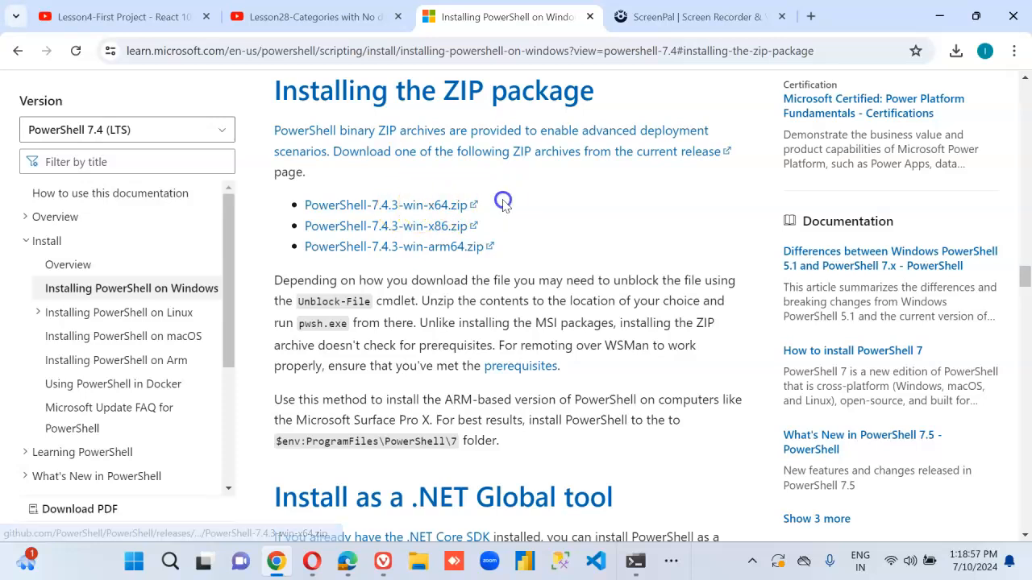
double_click(384, 204)
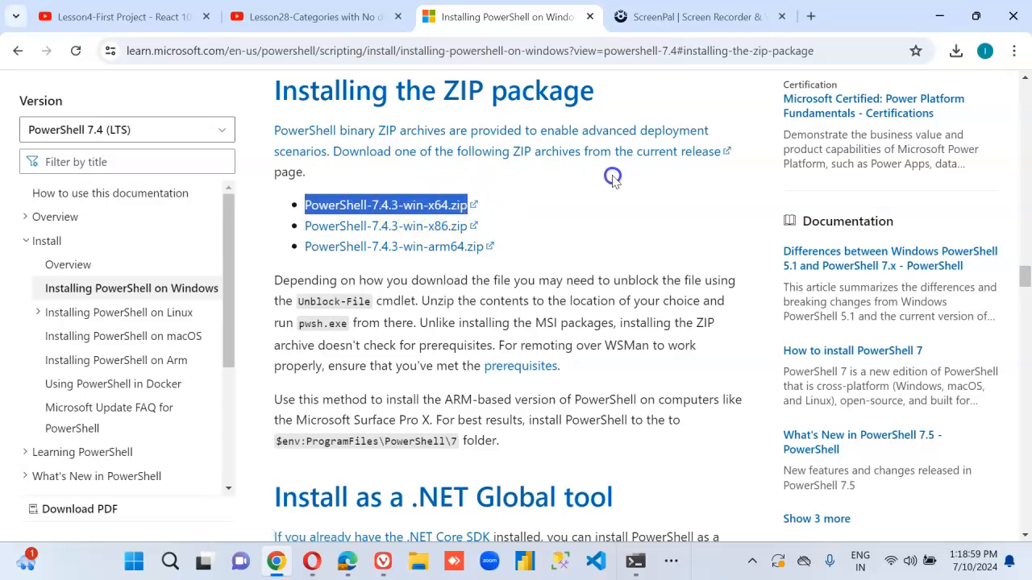
click(574, 200)
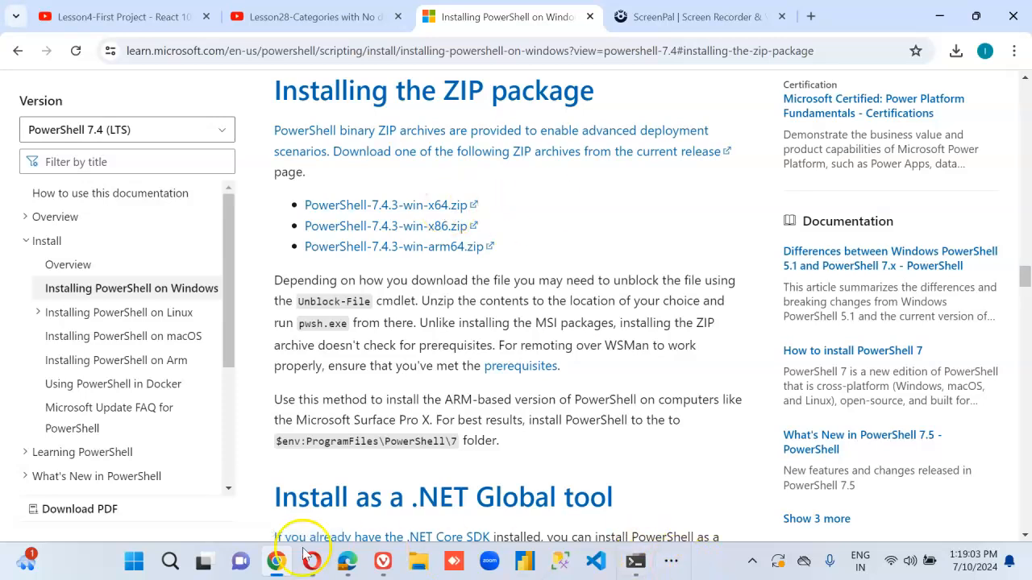
Reopen Start search to look up Windows PowerShell (x86) as the best match
click(169, 561)
text(Windows)
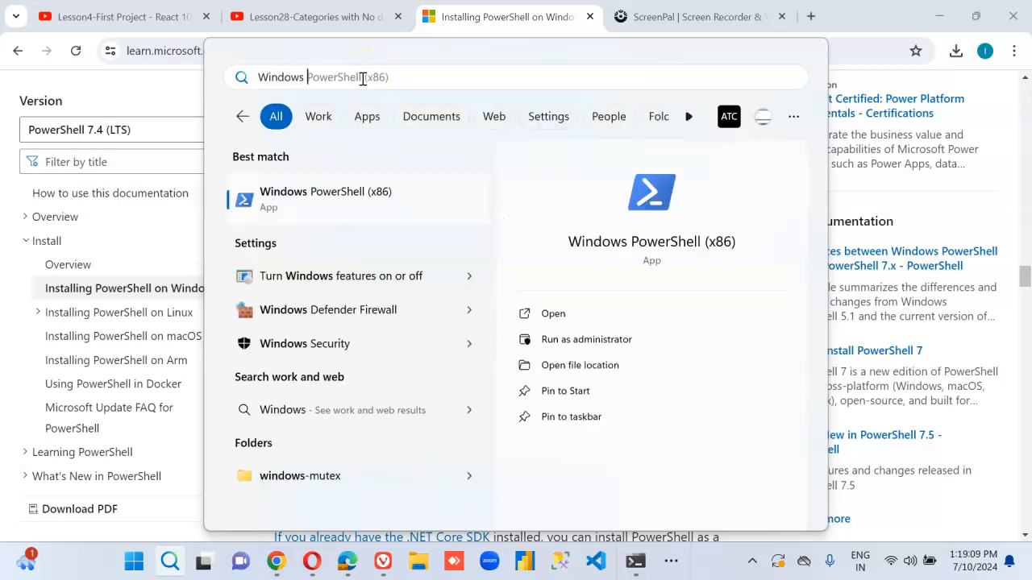
mouse_move(417, 202)
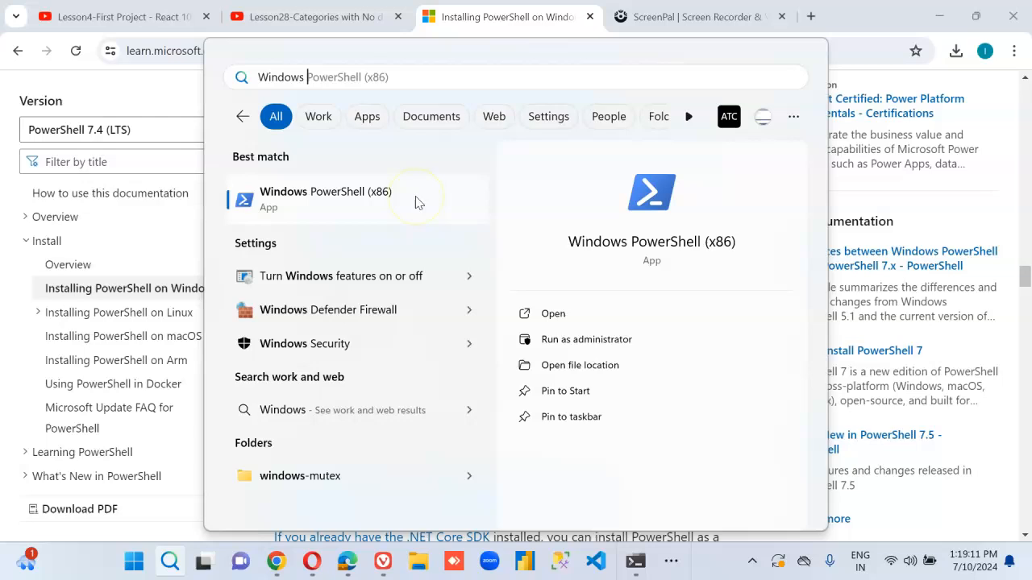